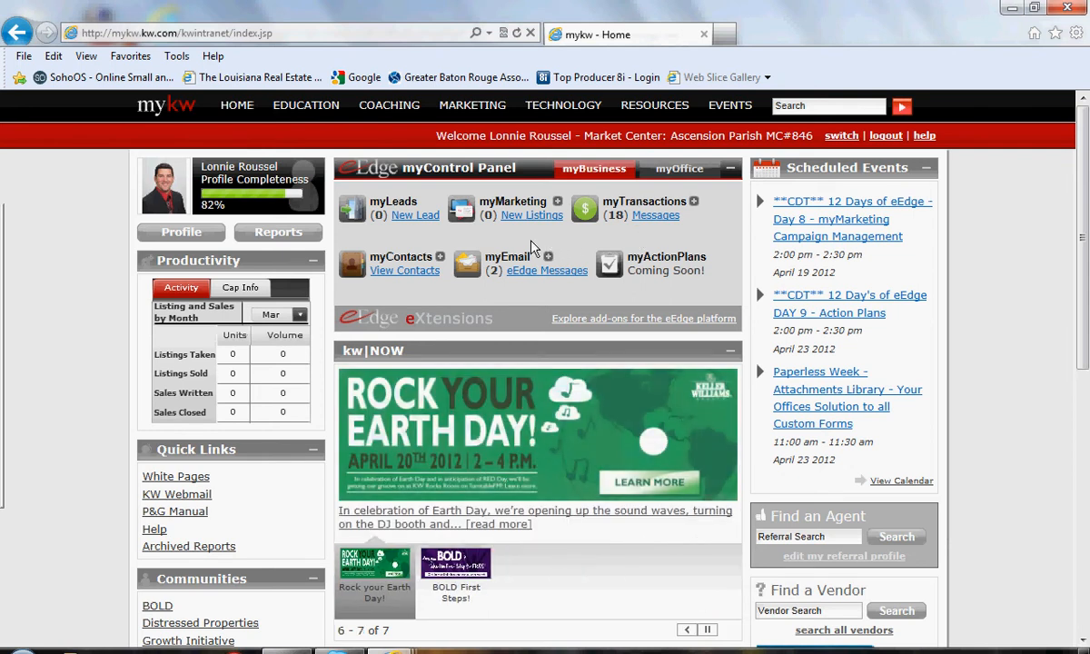
mouse_move(432, 253)
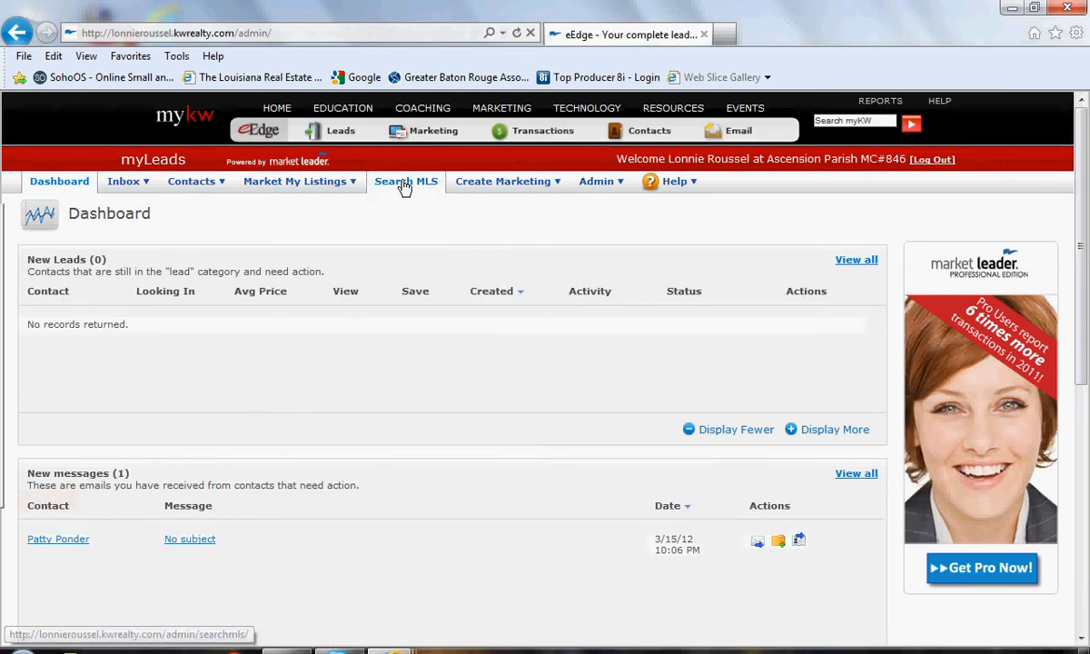
Step: Go to My Account from the Admin menu and scroll to Additional Information
click(597, 180)
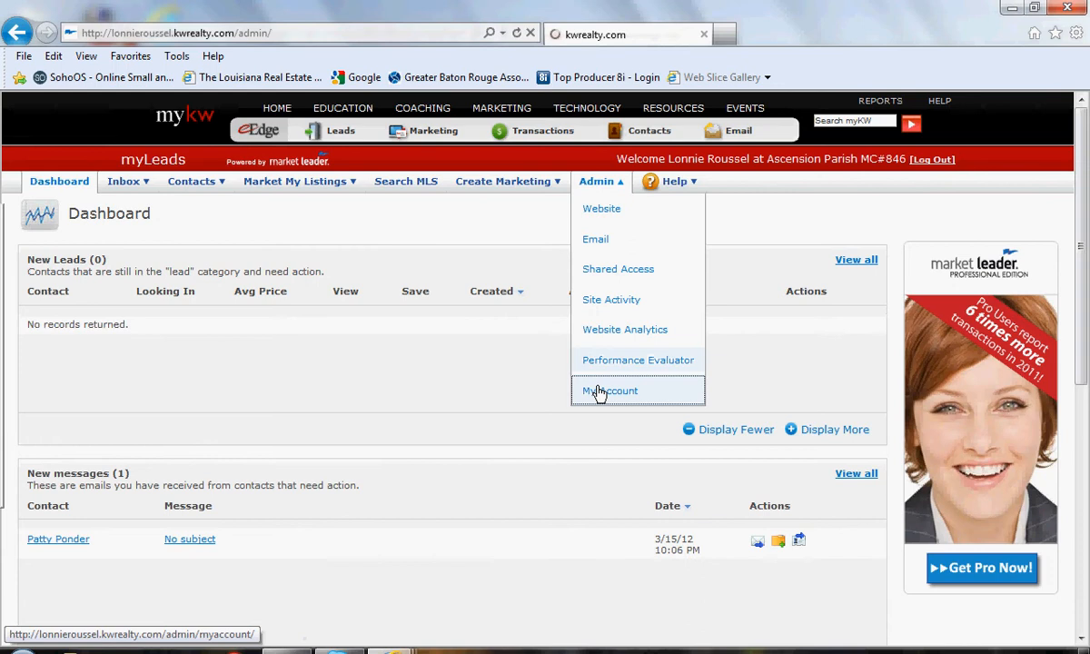
click(610, 390)
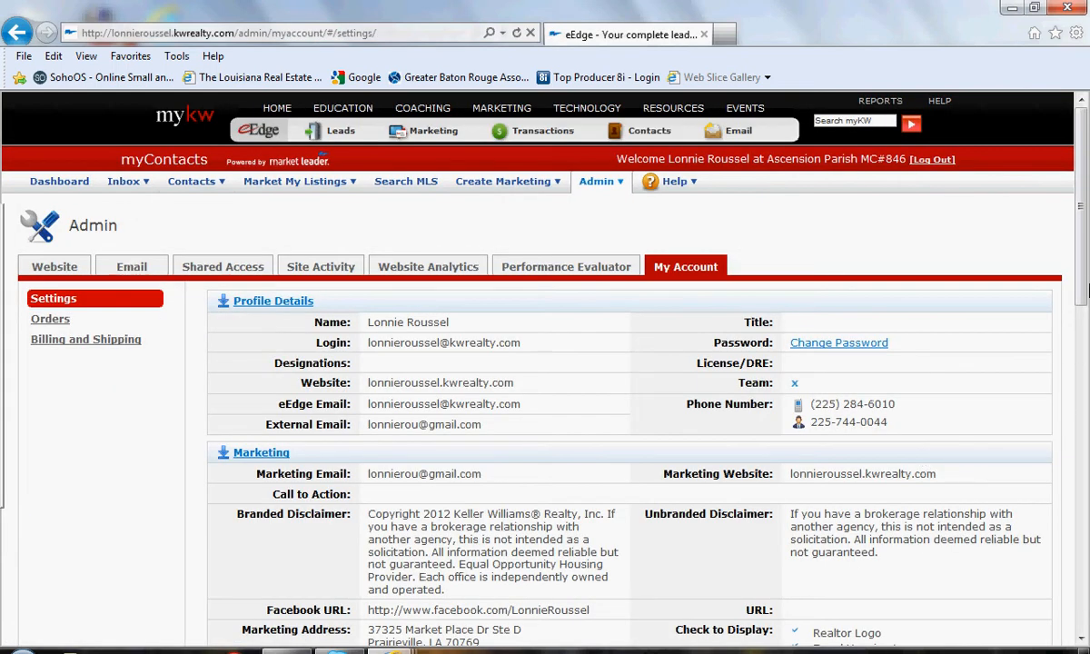
scroll(down, 3)
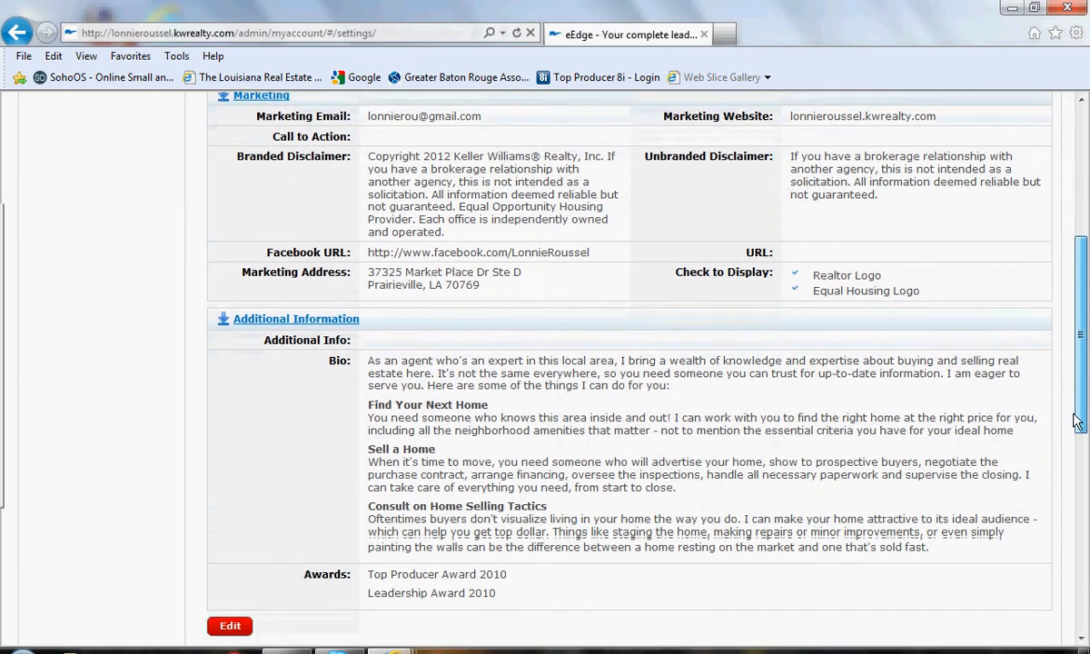
scroll(down, 3)
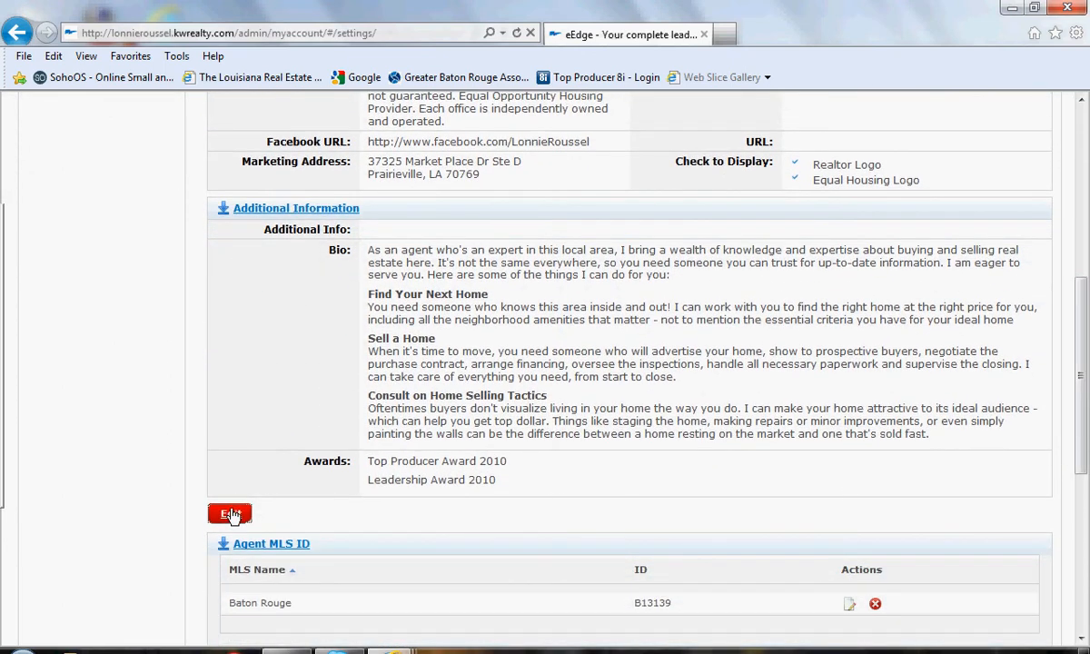
Step: Enter edit mode and apply the pasted Zopim script in the Additional Info HTML source
click(229, 514)
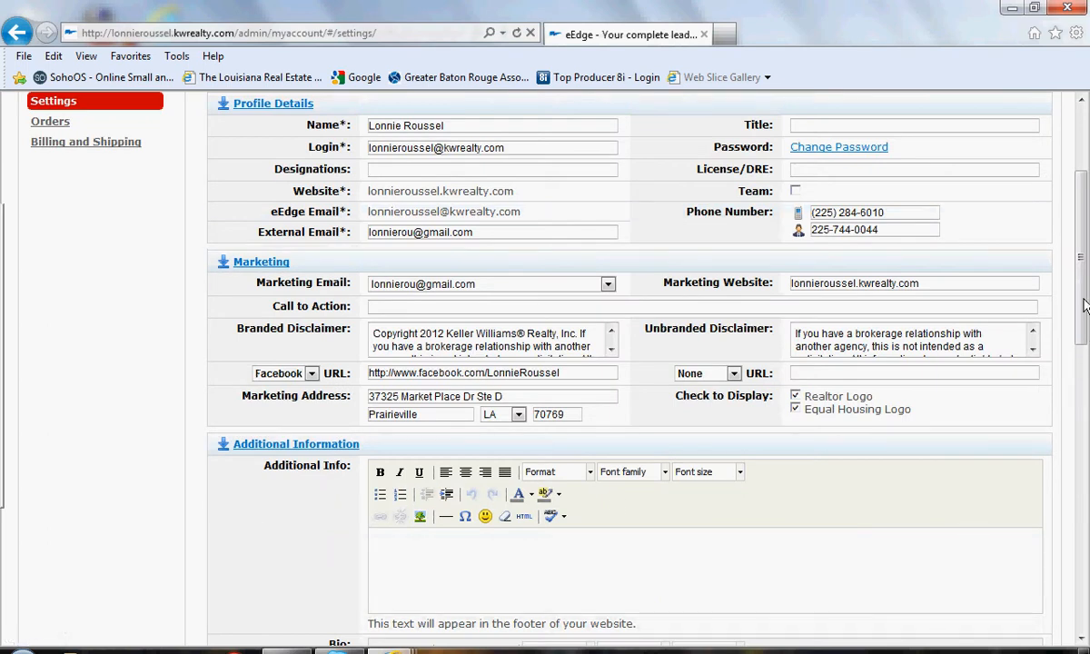
scroll(down, 3)
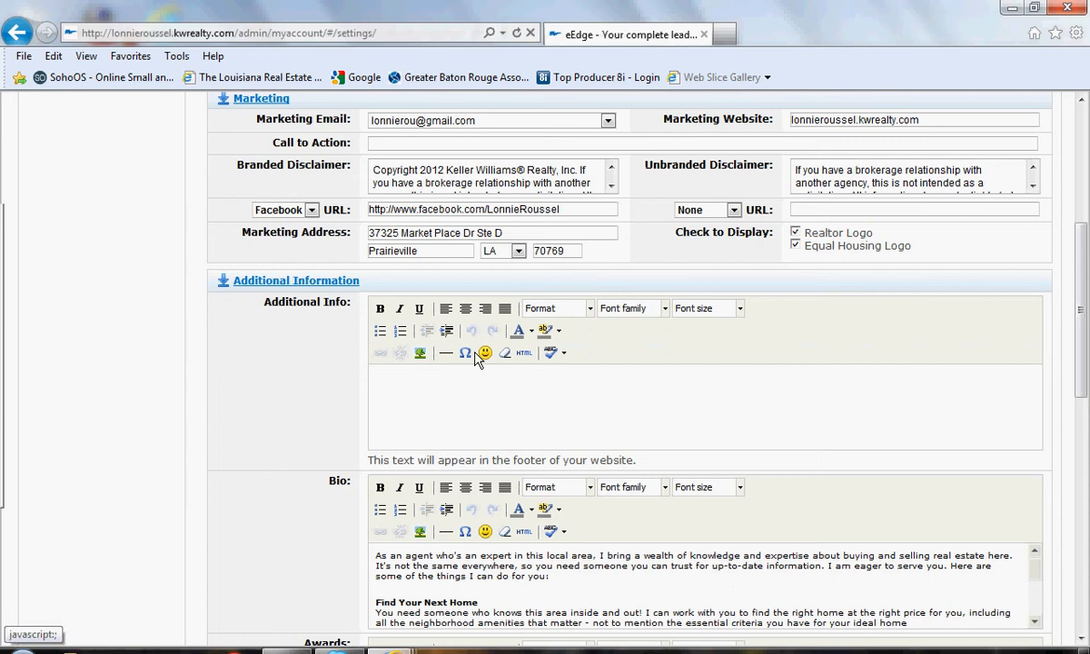
mouse_move(523, 353)
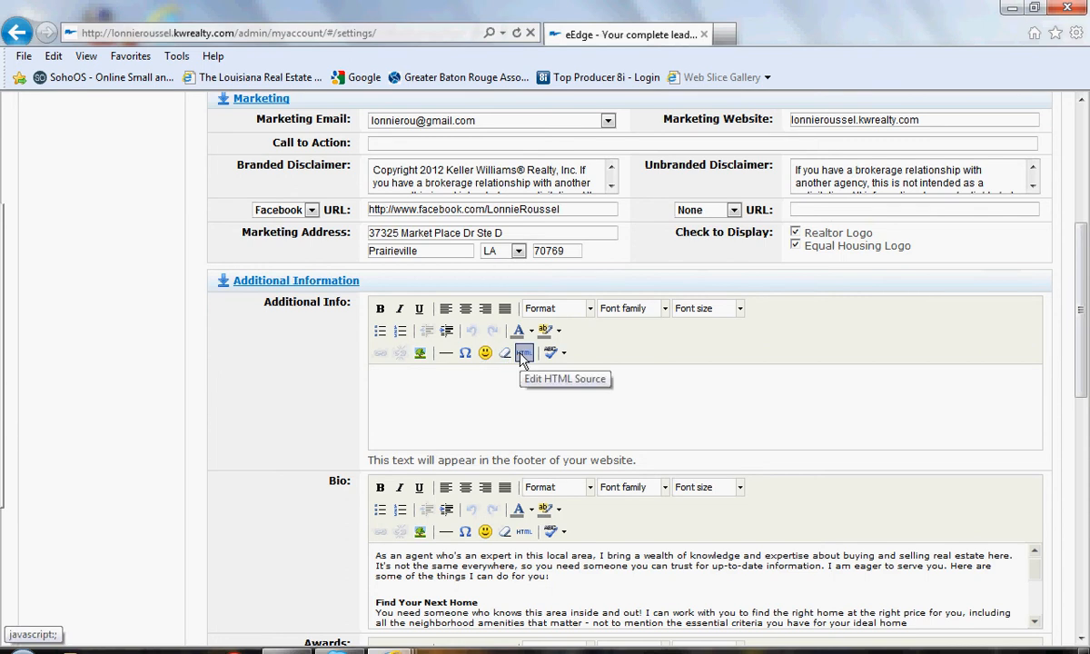
click(523, 353)
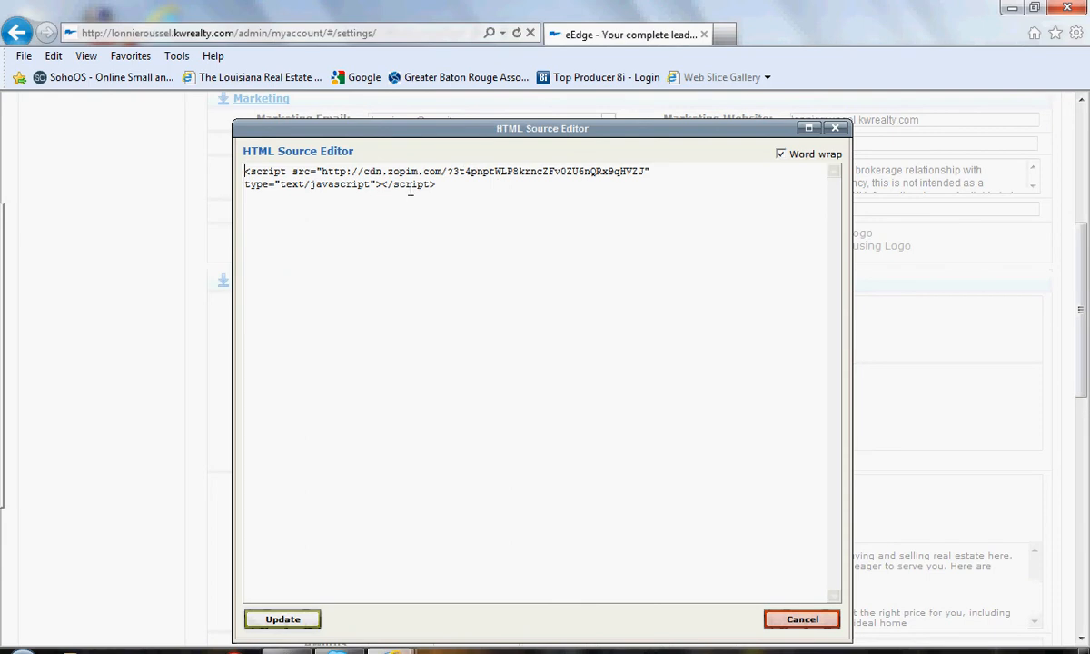
mouse_move(282, 618)
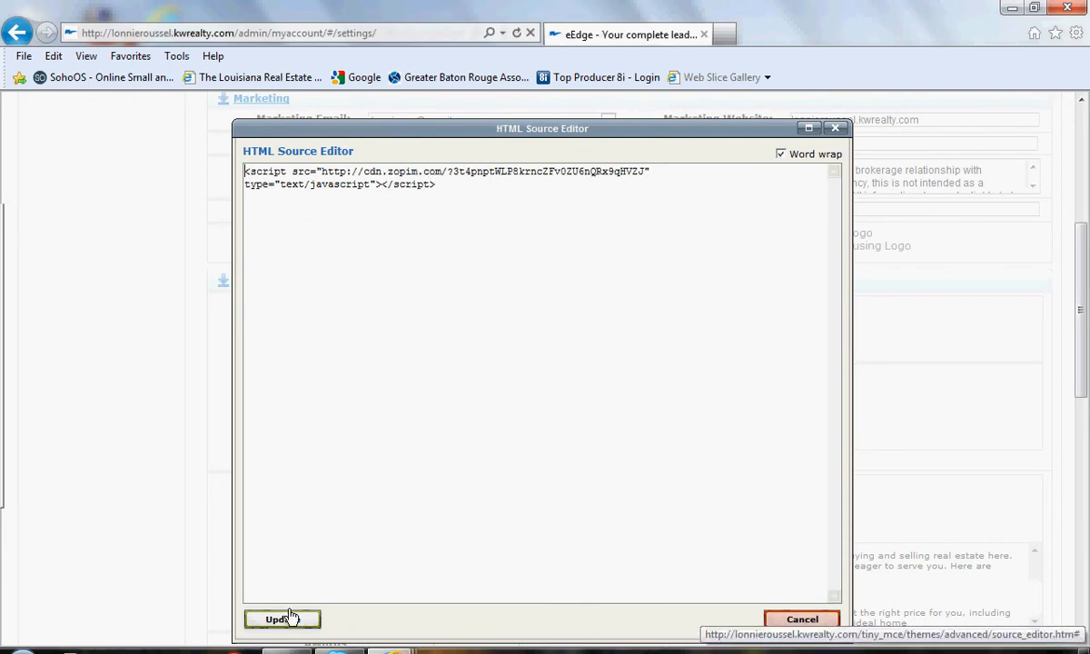
click(281, 618)
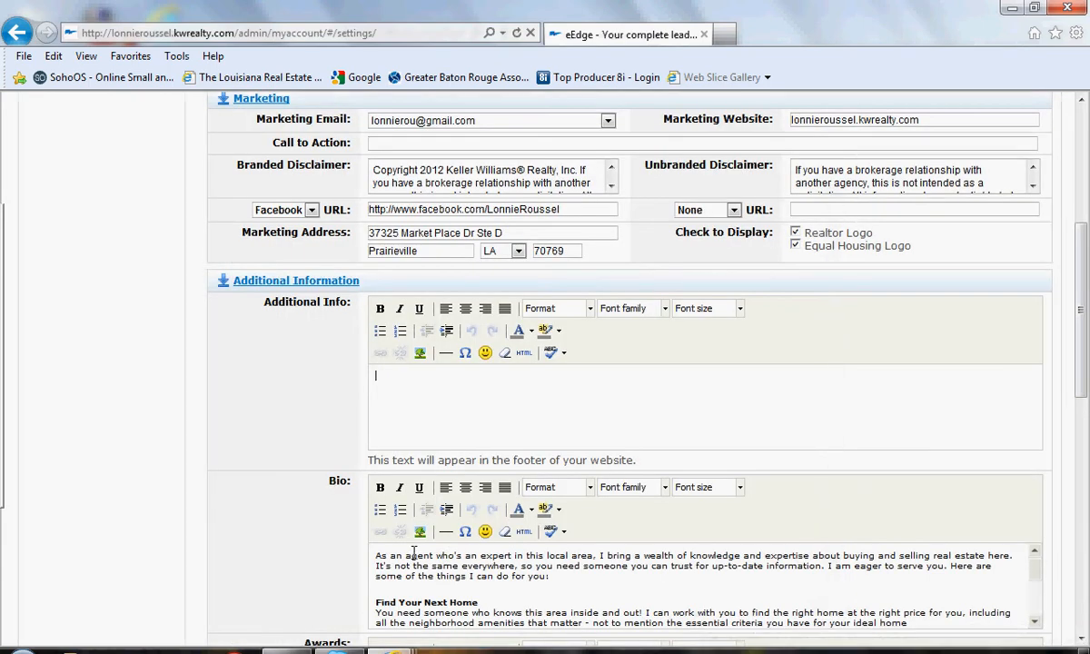
mouse_move(515, 408)
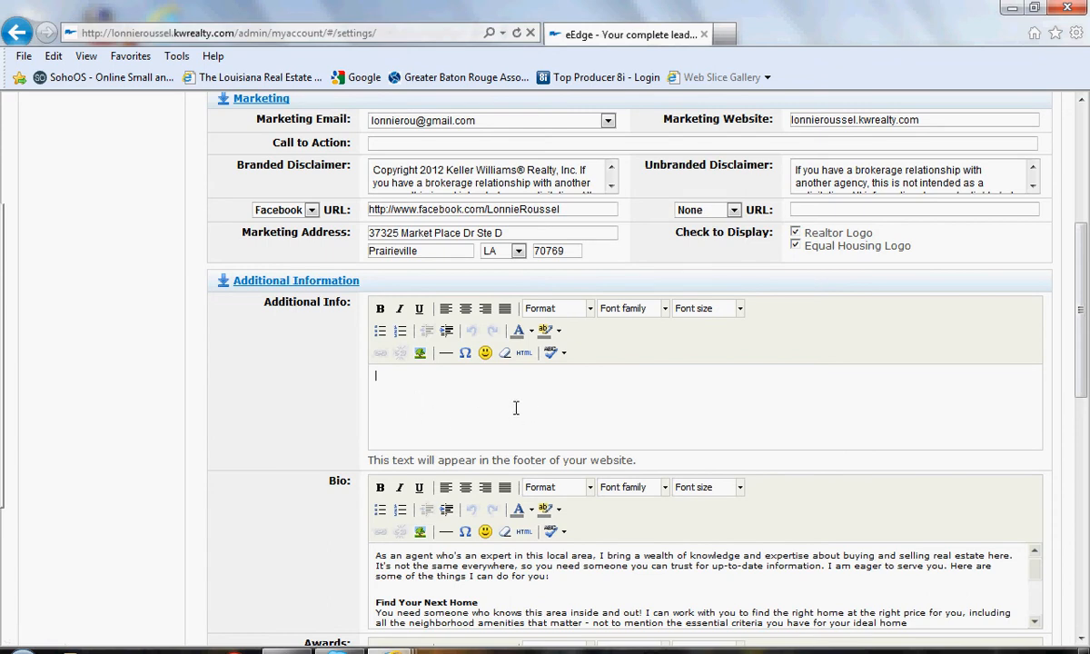
mouse_move(463, 398)
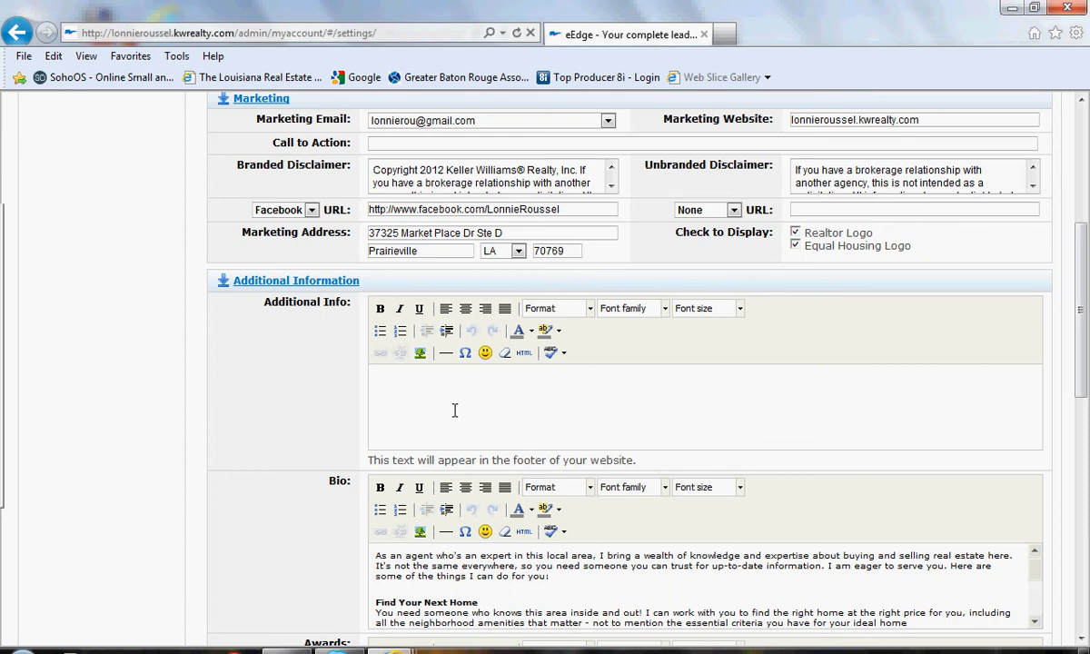
Step: Scroll below the Awards field and save the account settings
scroll(down, 3)
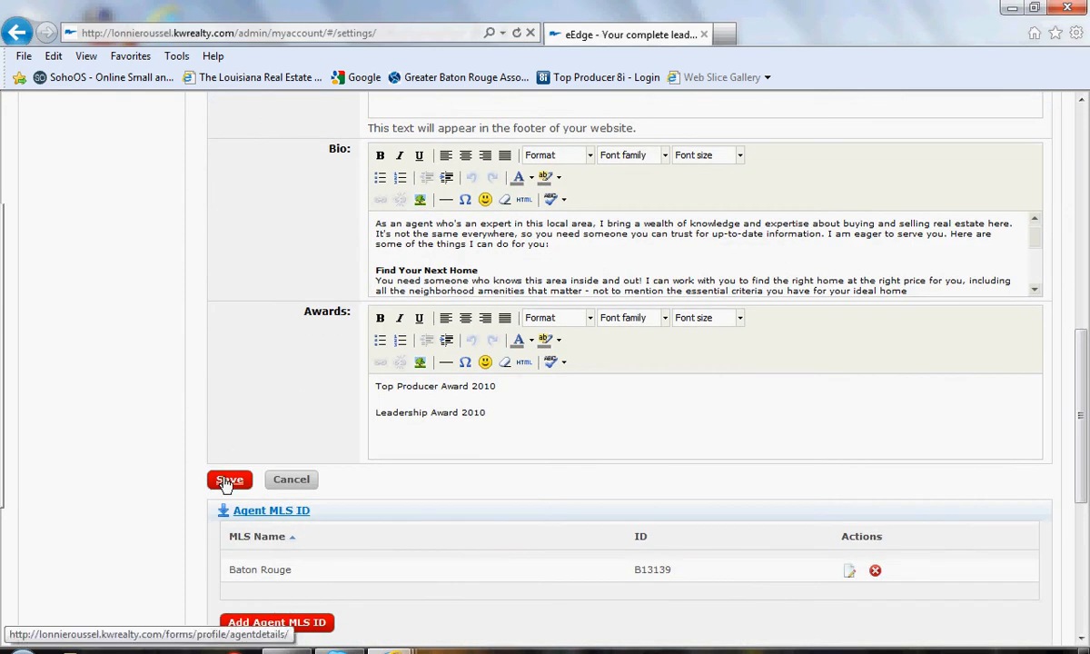
click(229, 479)
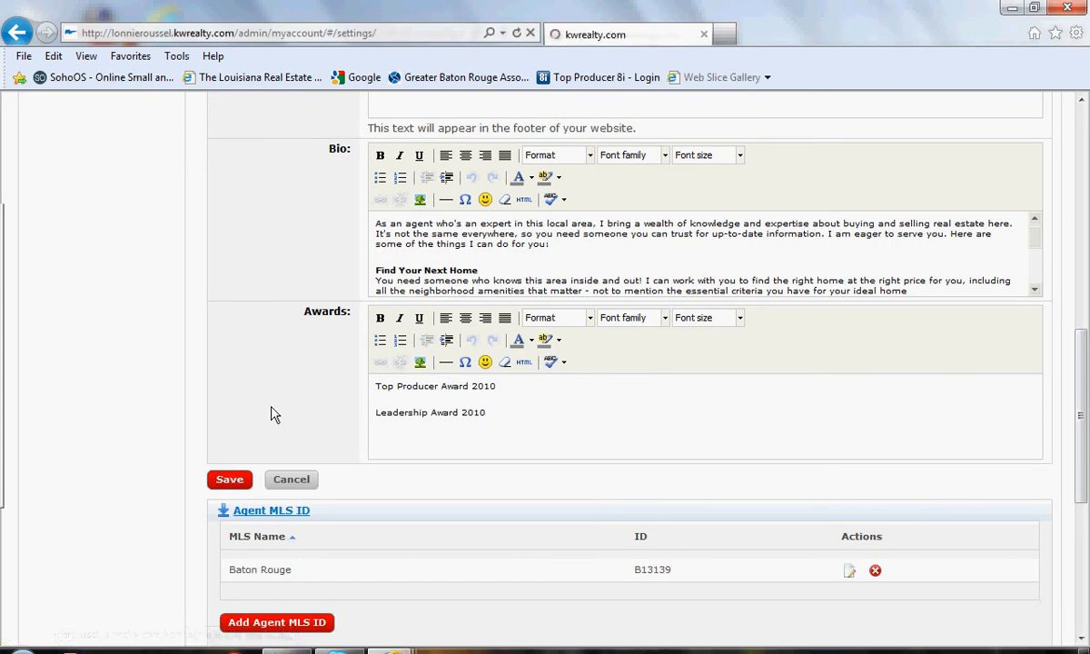
click(228, 479)
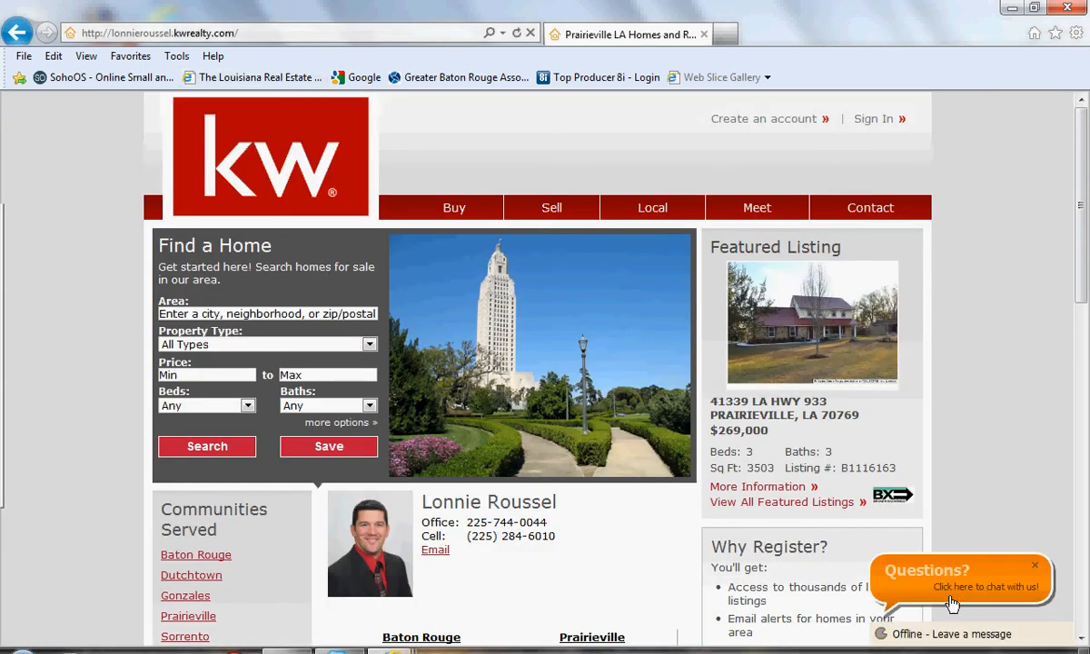
Step: Open the orange 'Questions? Click here to chat with us!' bubble on the agent site
click(960, 585)
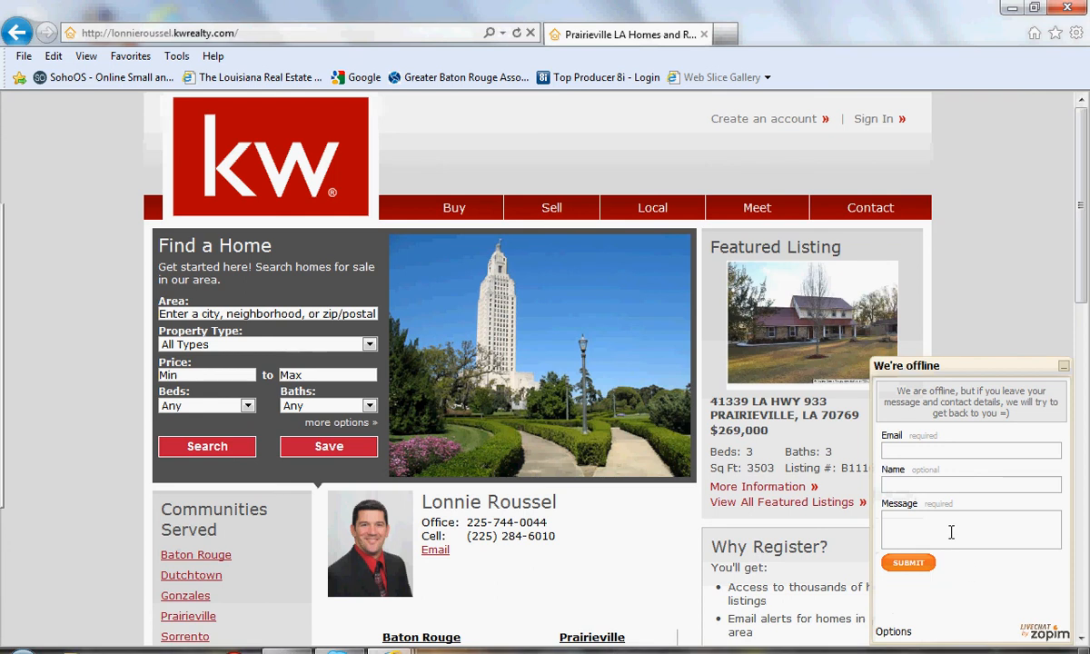